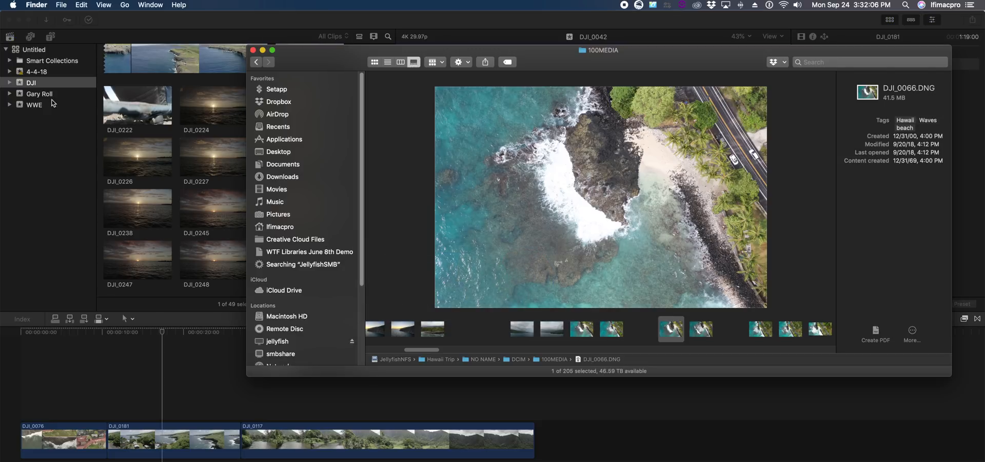
mouse_move(660, 329)
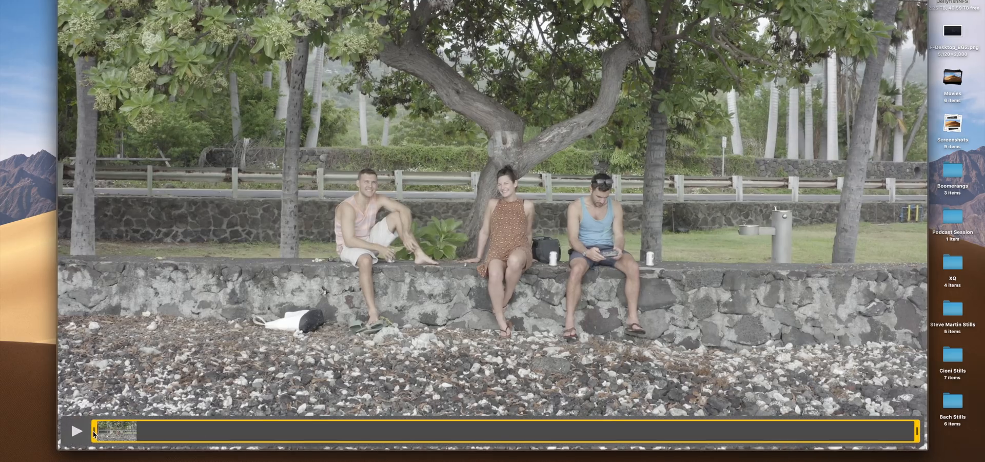
Step: Drag the trim handle to shorten the DJI_0059.MP4 drone clip
drag(107, 431, 189, 431)
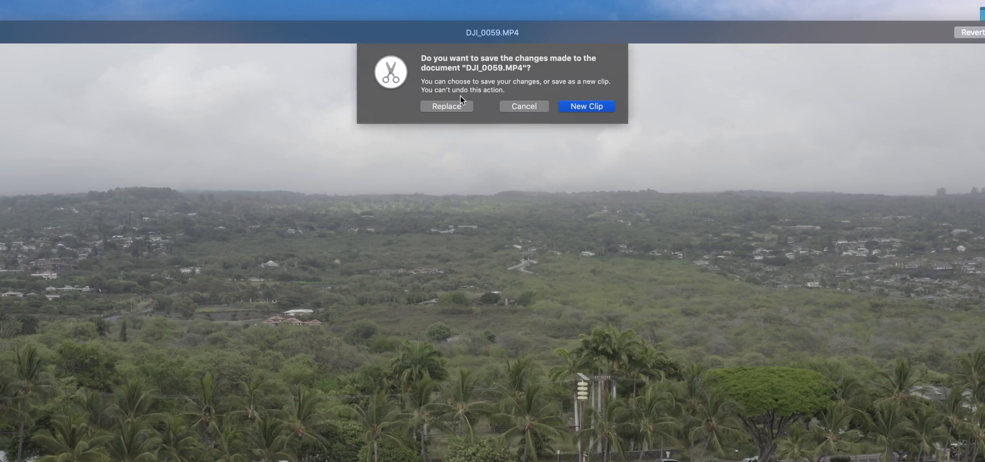
mouse_move(598, 101)
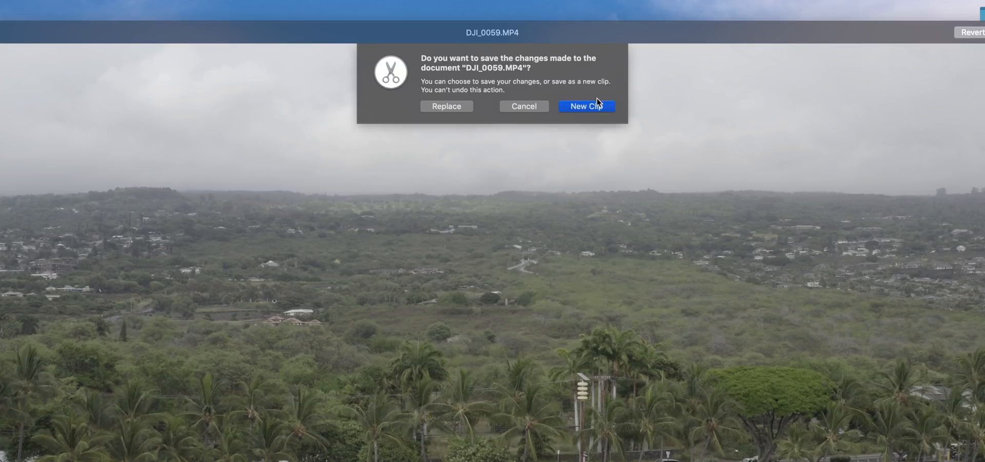
mouse_move(613, 113)
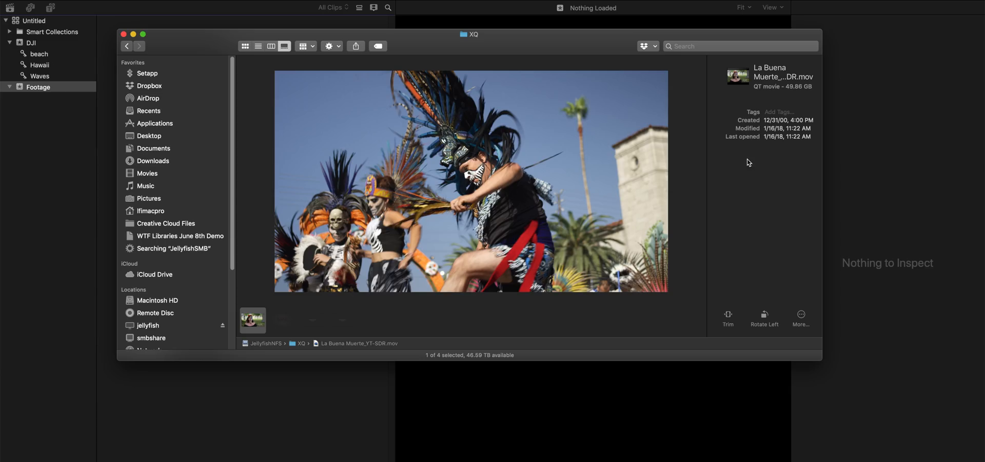
Step: Add a tag from the existing tag list to the XQ folder's movie file
click(789, 111)
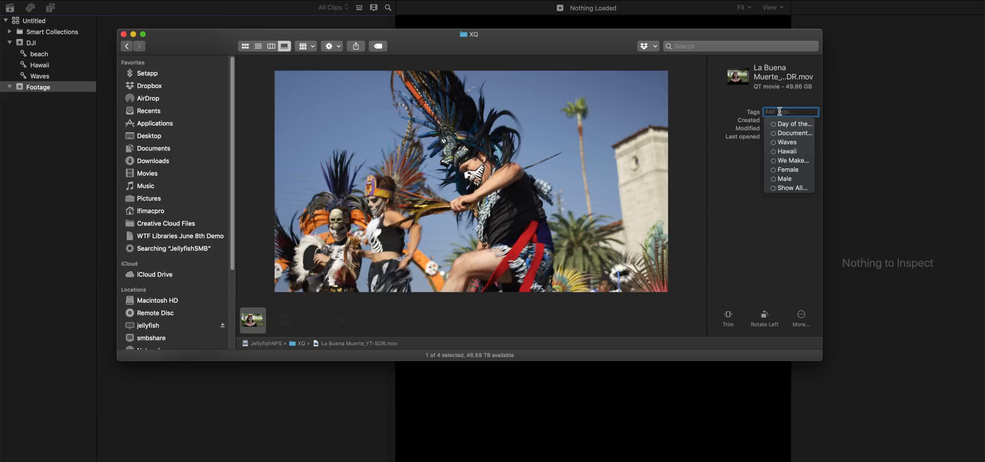
click(792, 124)
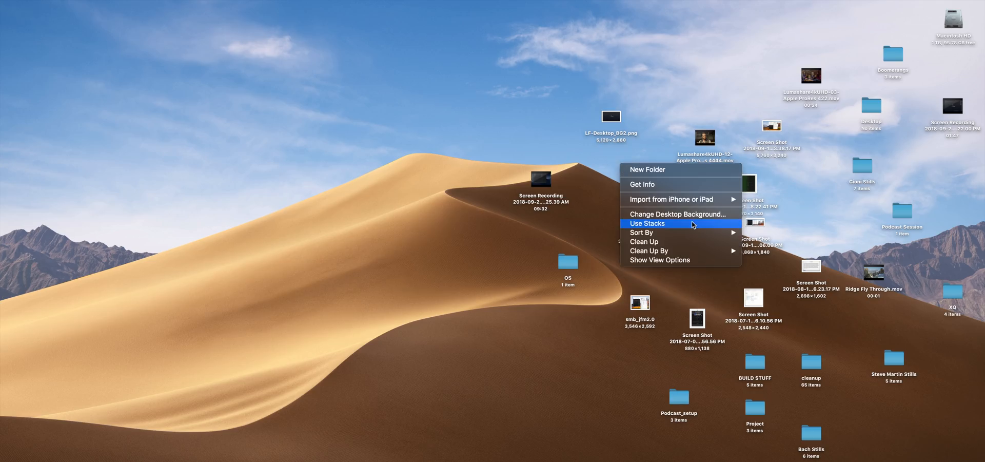
Step: Choose Use Stacks from the desktop context menu
click(647, 223)
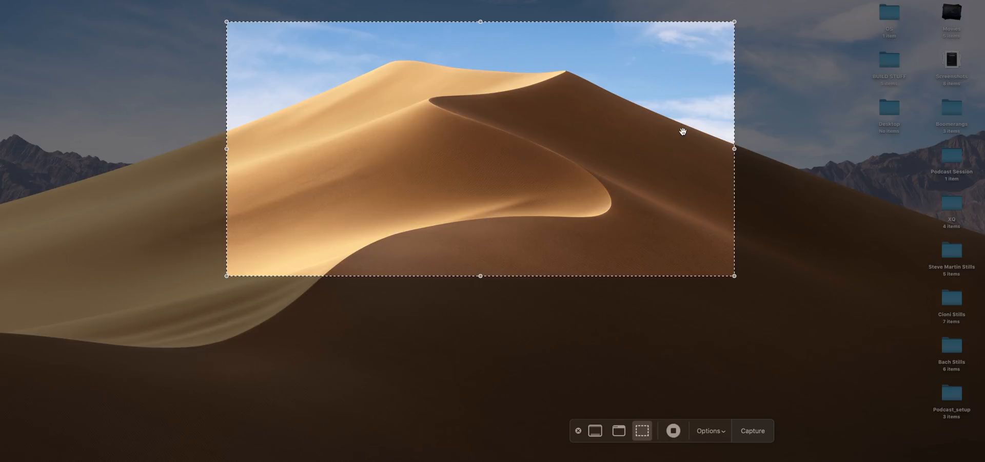
Step: Capture the selected region of the dune wallpaper and dismiss the markup preview
click(752, 430)
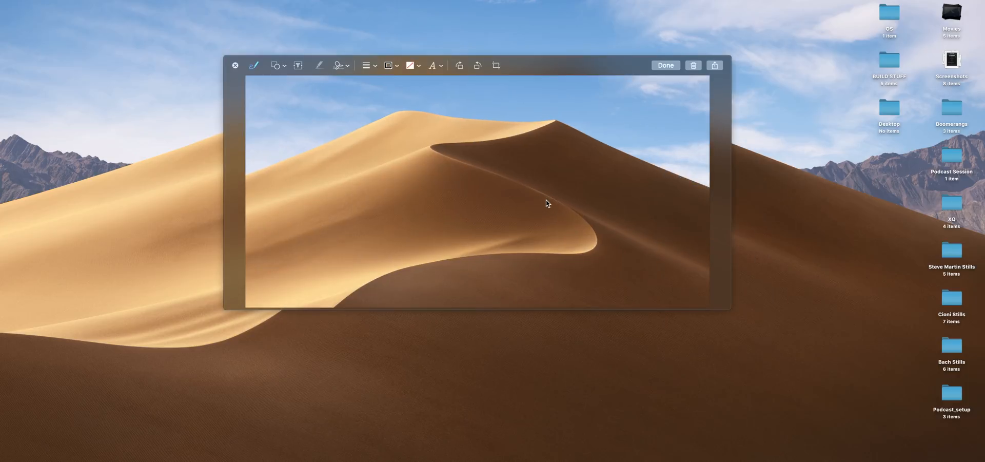
click(665, 65)
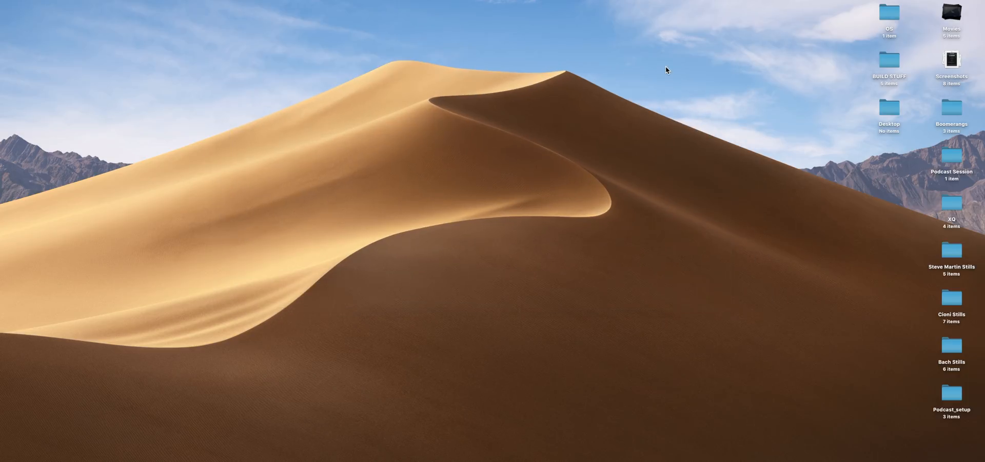